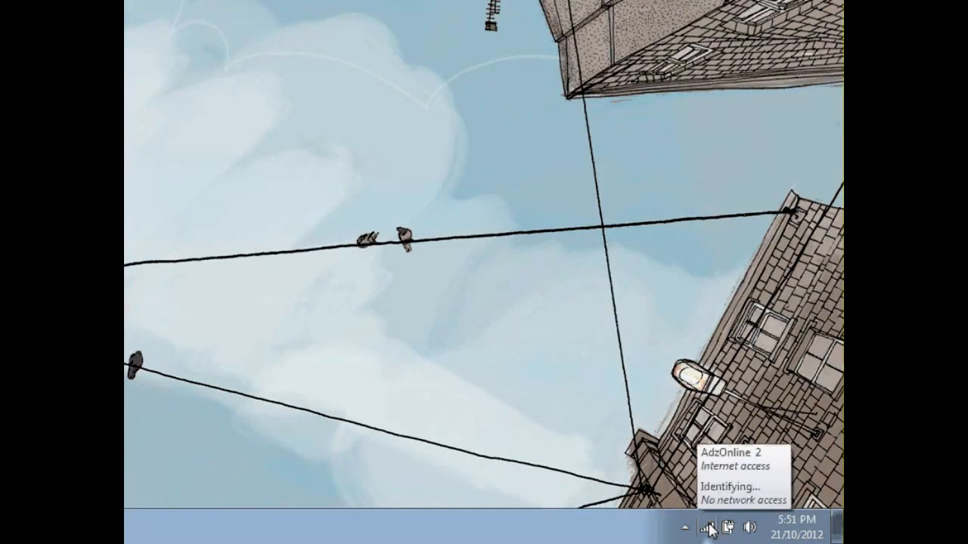
Go from the network tray icon through Network and Sharing Center to Change adapter settings.
click(711, 529)
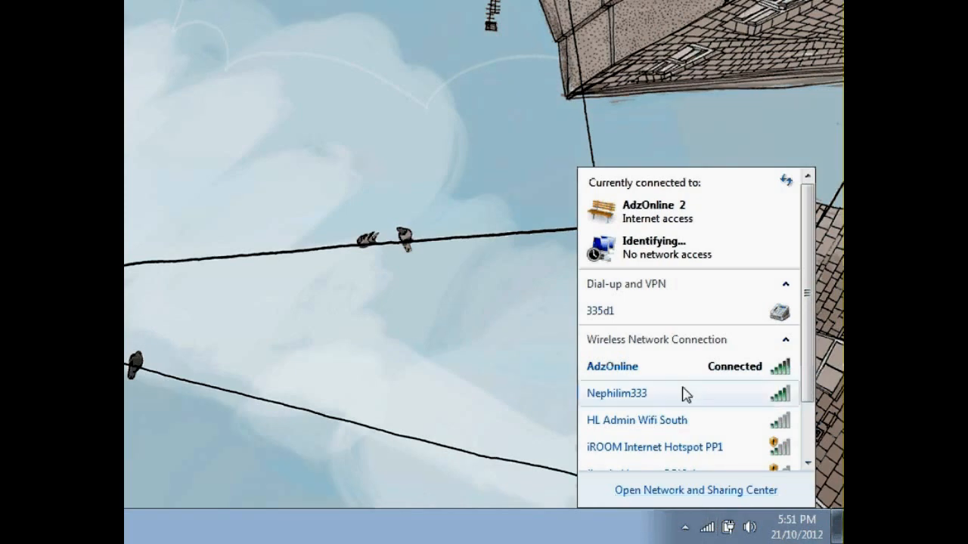
mouse_move(674, 496)
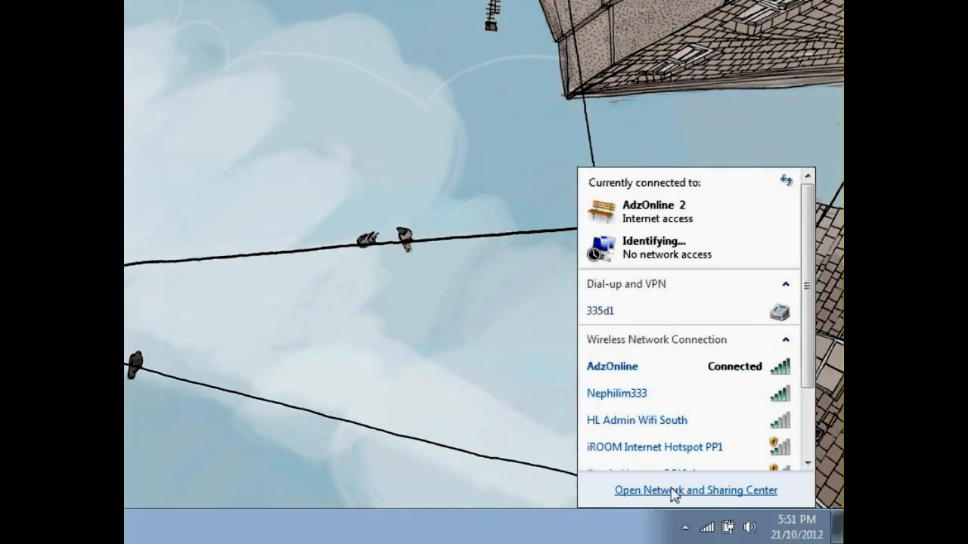
click(694, 491)
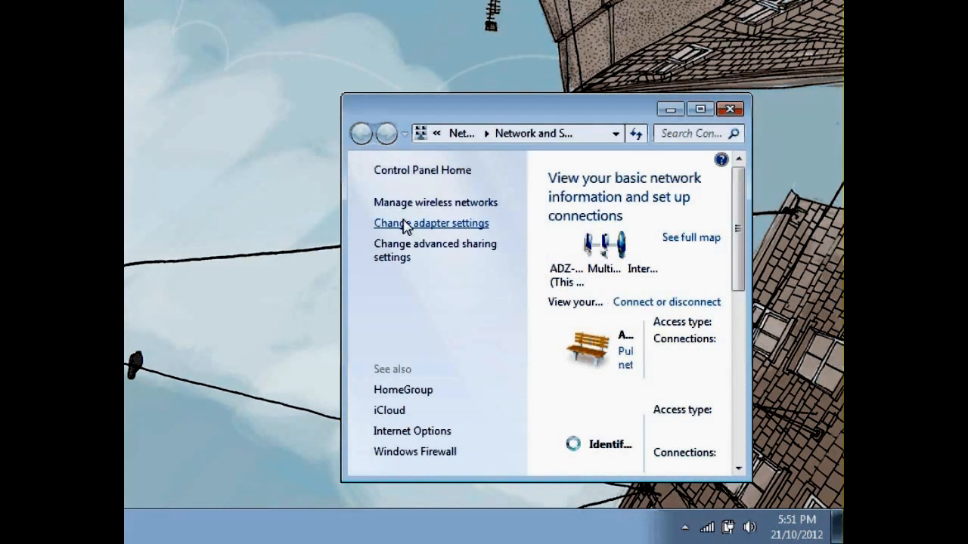
click(430, 223)
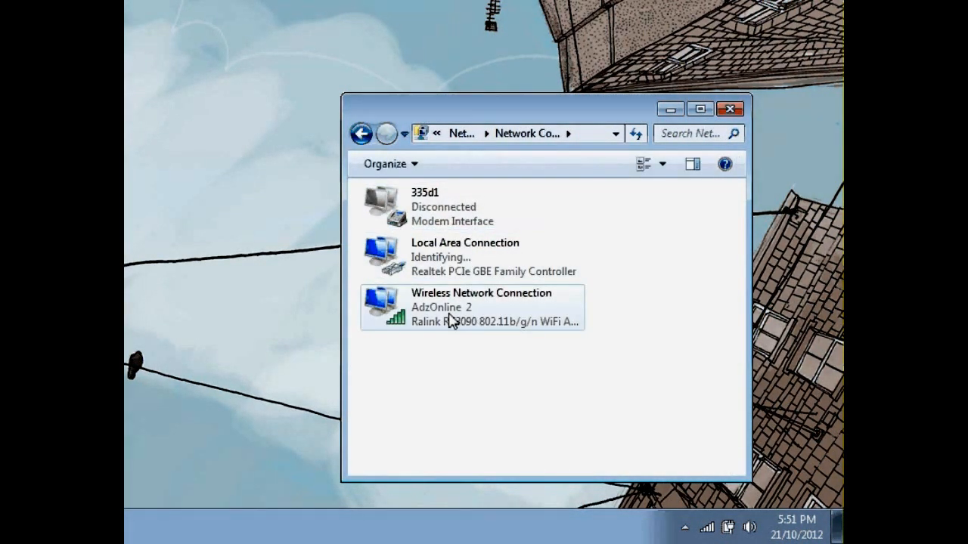
In Wireless Network Connection properties, enable 'Allow other network users to connect' sharing and confirm.
double_click(480, 307)
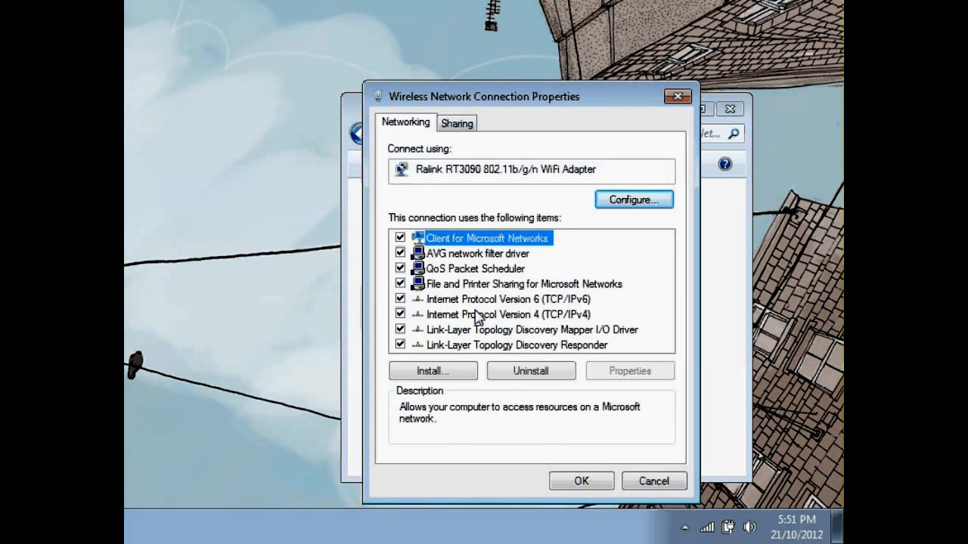
click(457, 123)
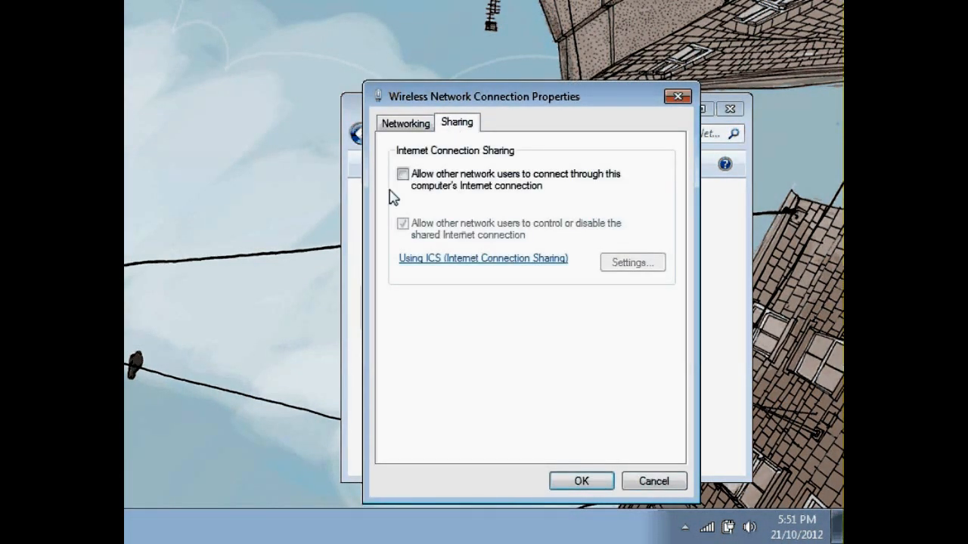
click(402, 173)
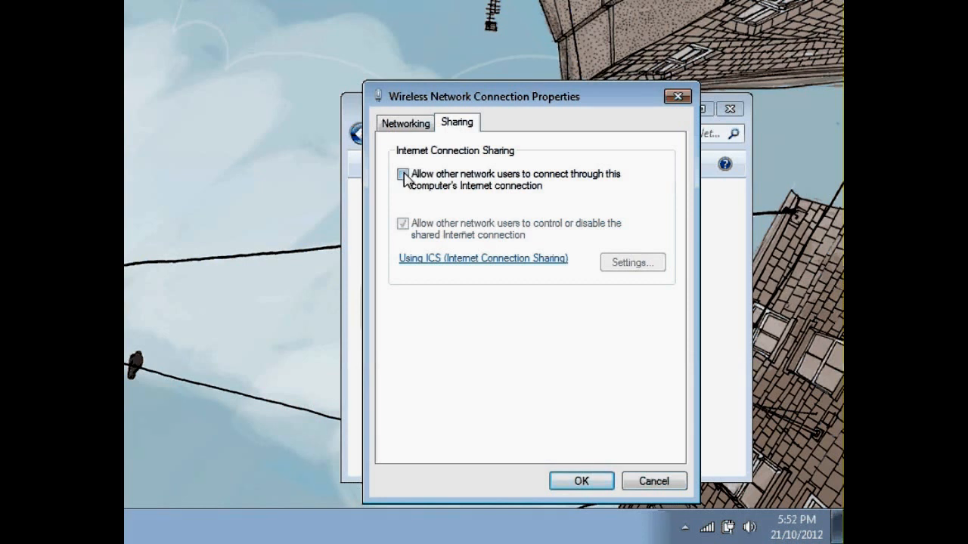
click(403, 174)
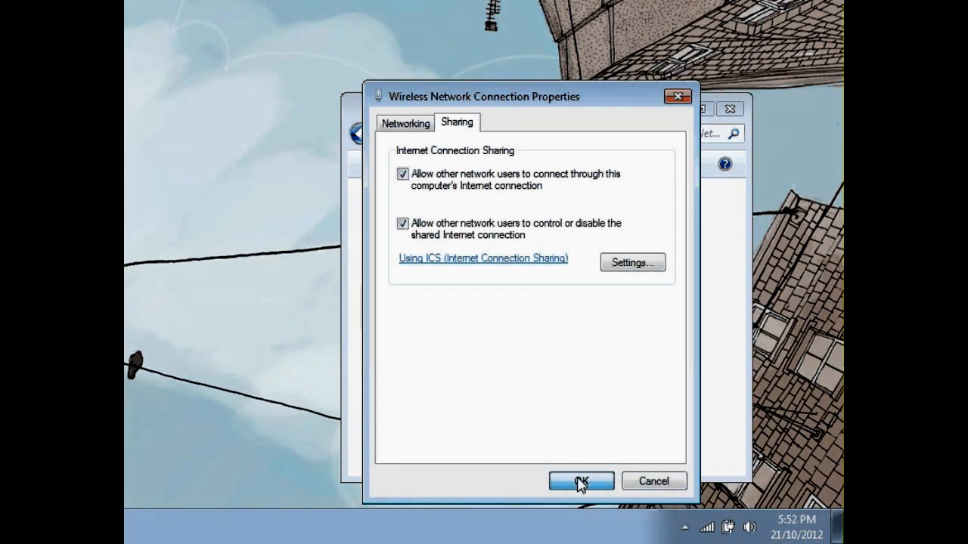
click(580, 481)
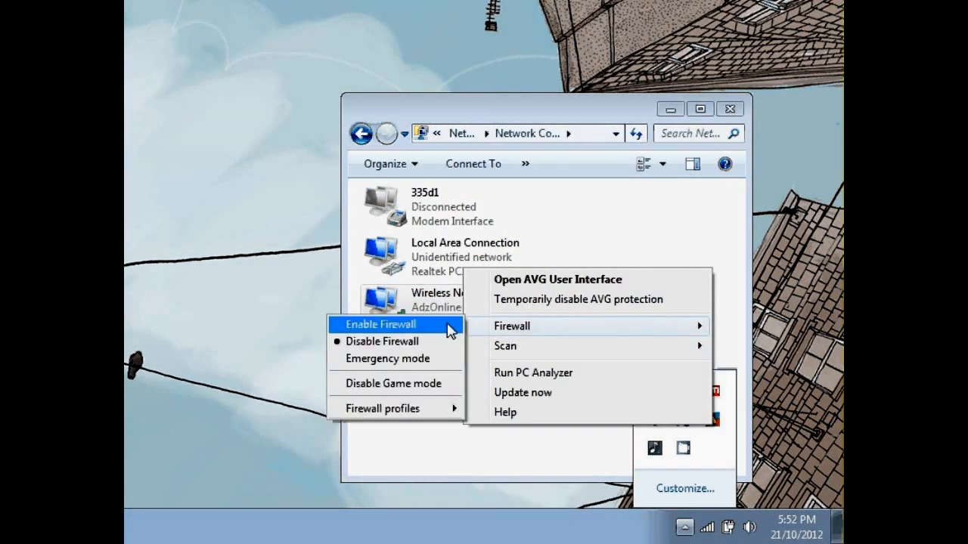
mouse_move(397, 342)
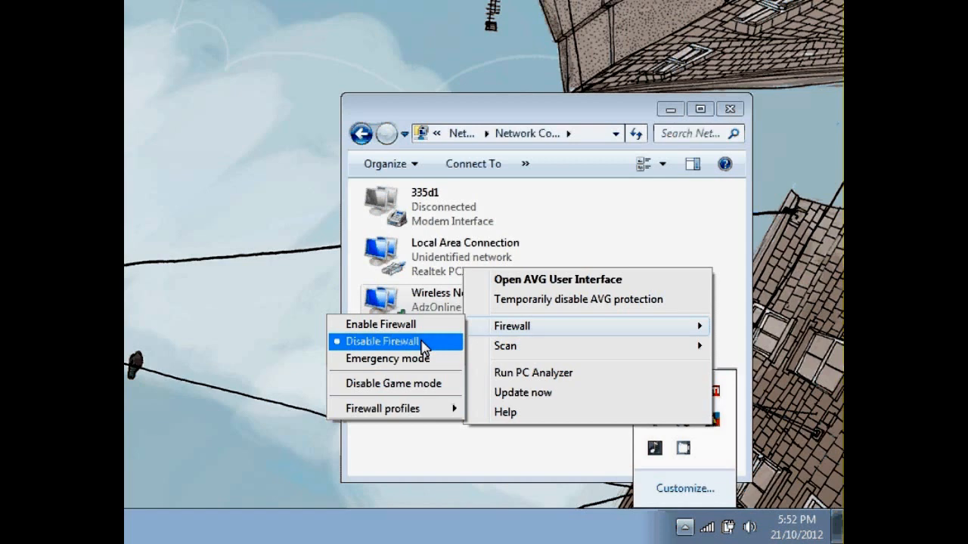
Disable the AVG firewall and confirm the warning with Yes.
click(377, 341)
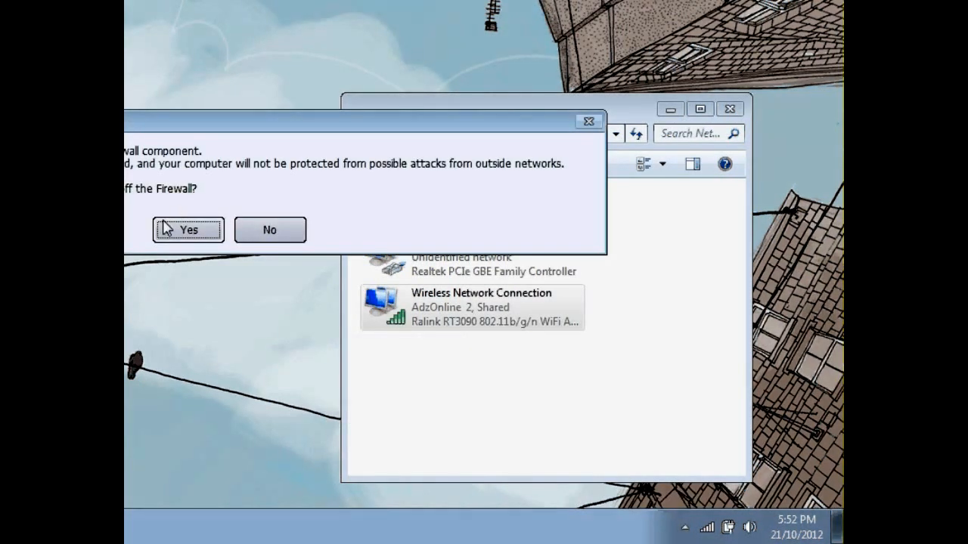
click(187, 230)
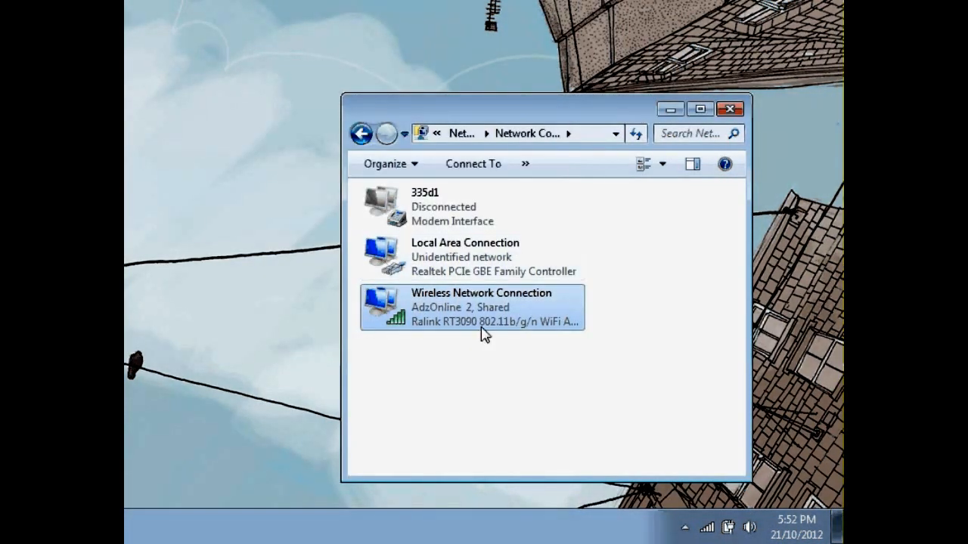
mouse_move(470, 311)
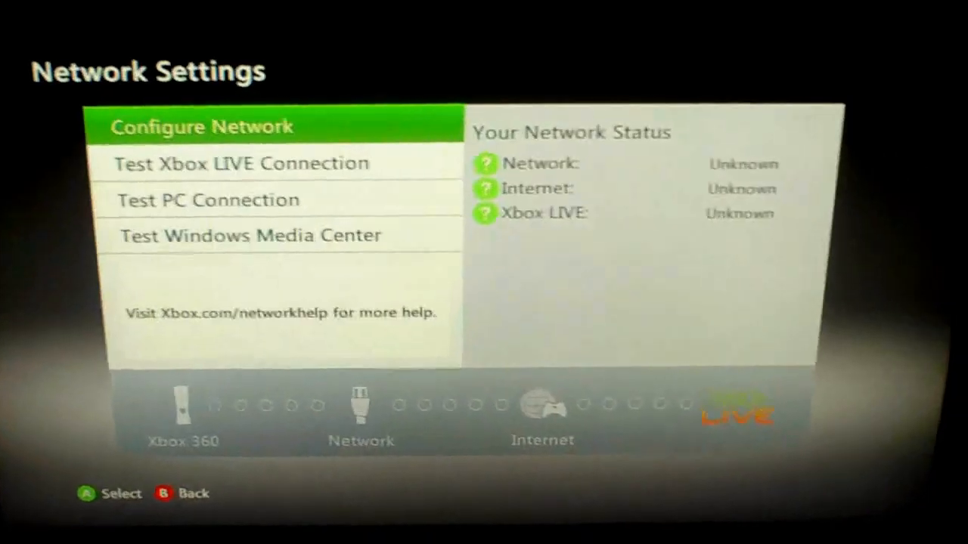
Run Test Xbox LIVE Connection from the Xbox 360 Network Settings.
key(down)
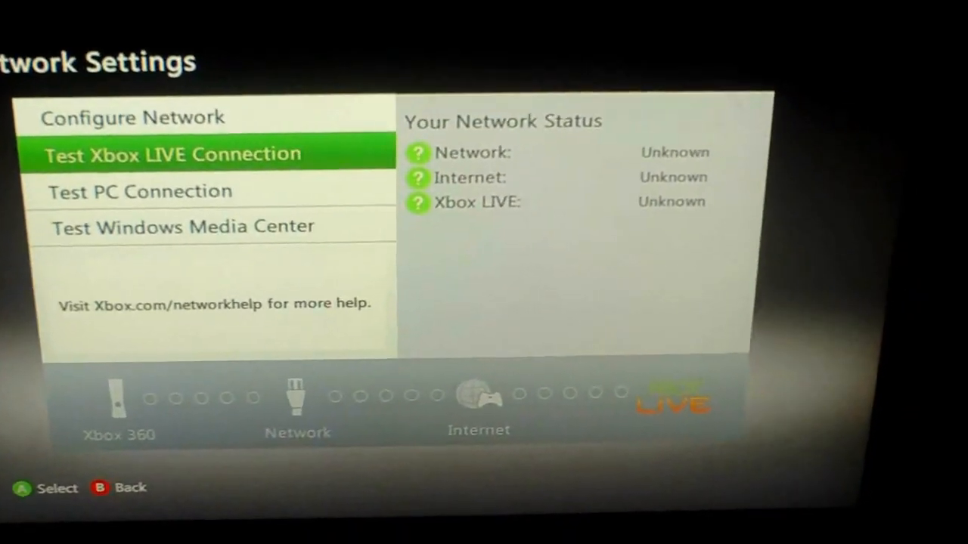
click(172, 154)
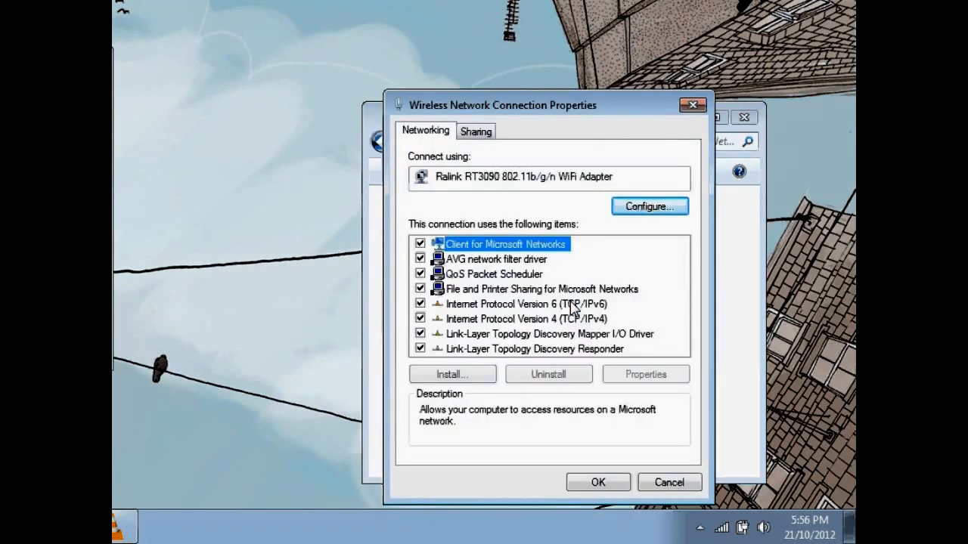
Open the wireless connection's Sharing Settings to show the shared services list.
click(475, 131)
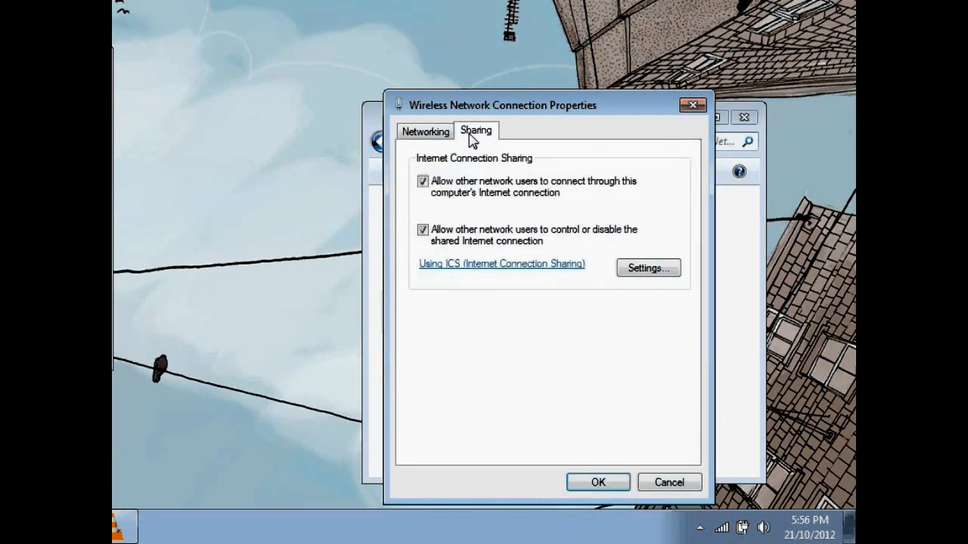
mouse_move(633, 268)
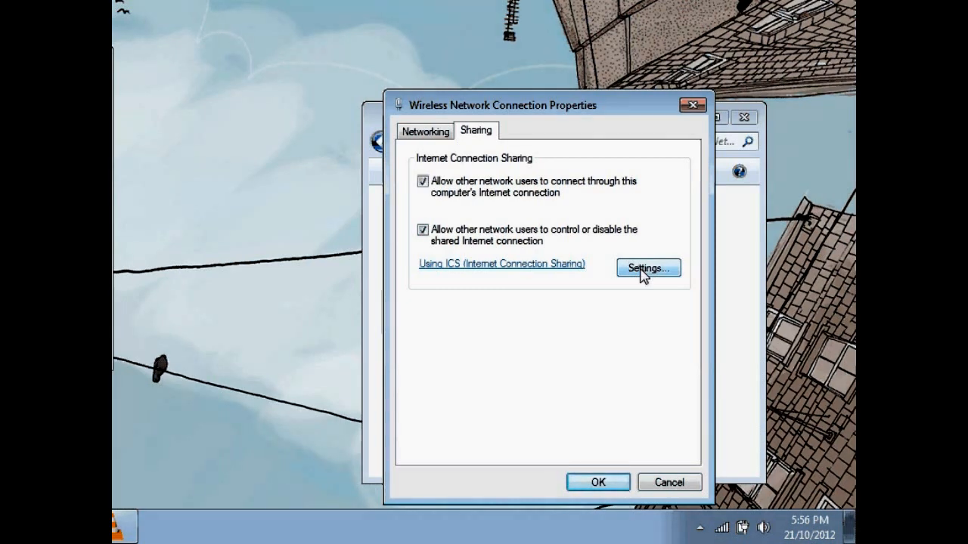
click(646, 269)
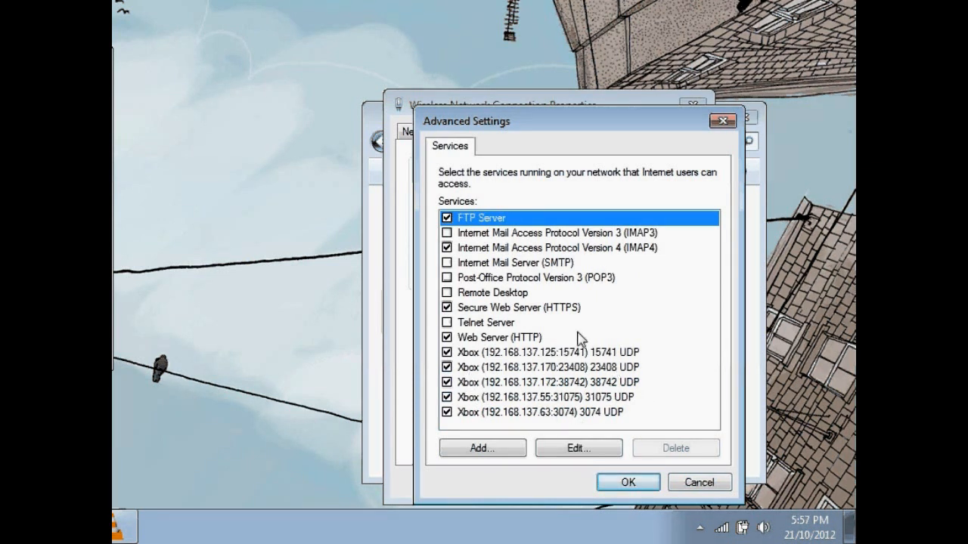
mouse_move(507, 341)
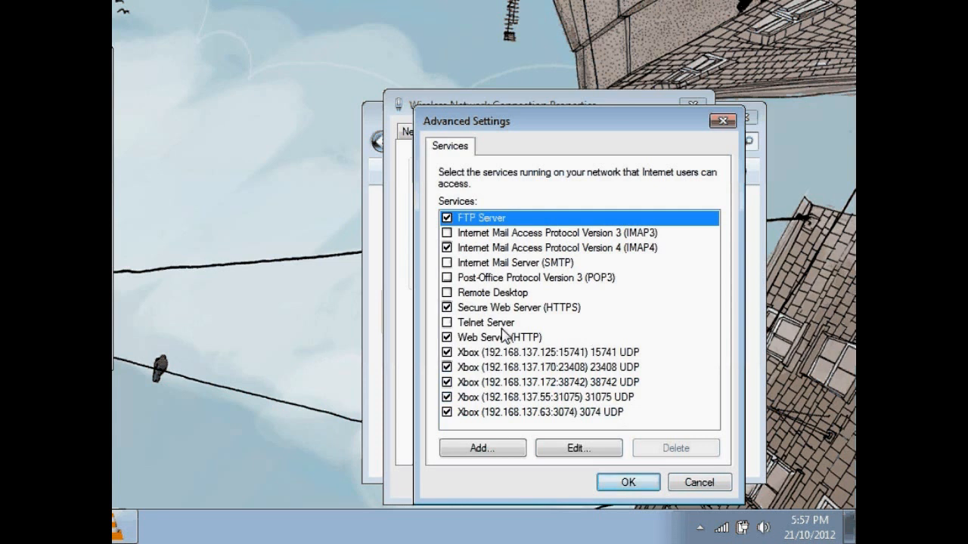
mouse_move(482, 334)
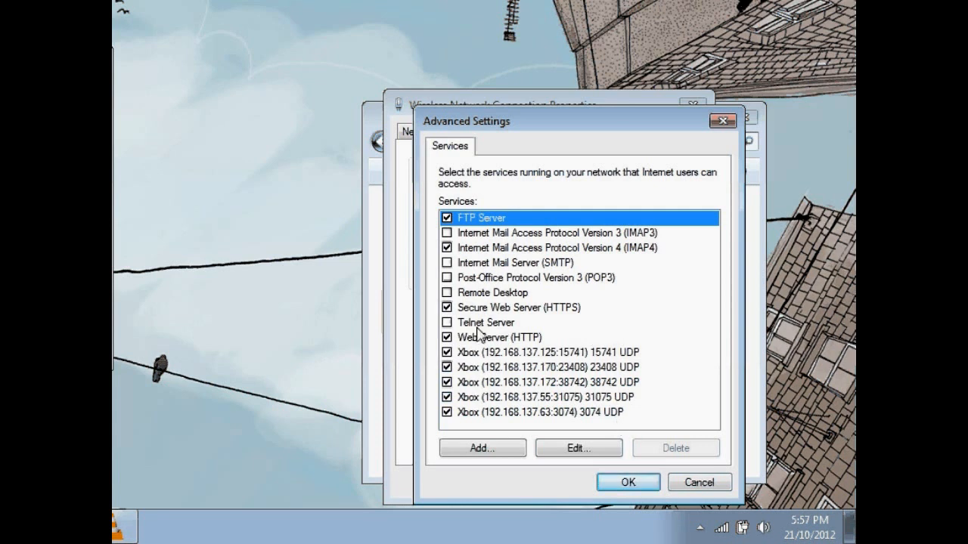
mouse_move(434, 421)
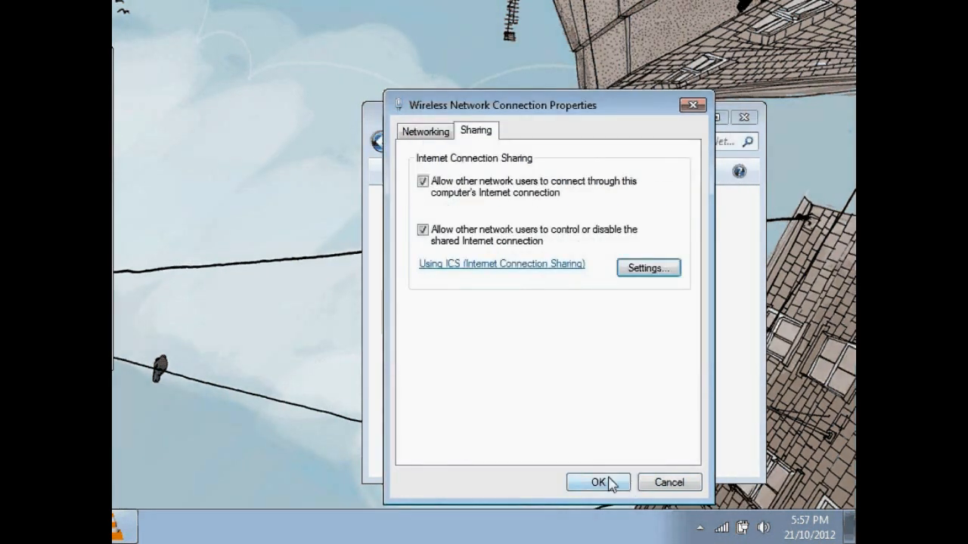
Close Wireless Network Connection Properties with OK after reviewing the Xbox port entries.
click(596, 481)
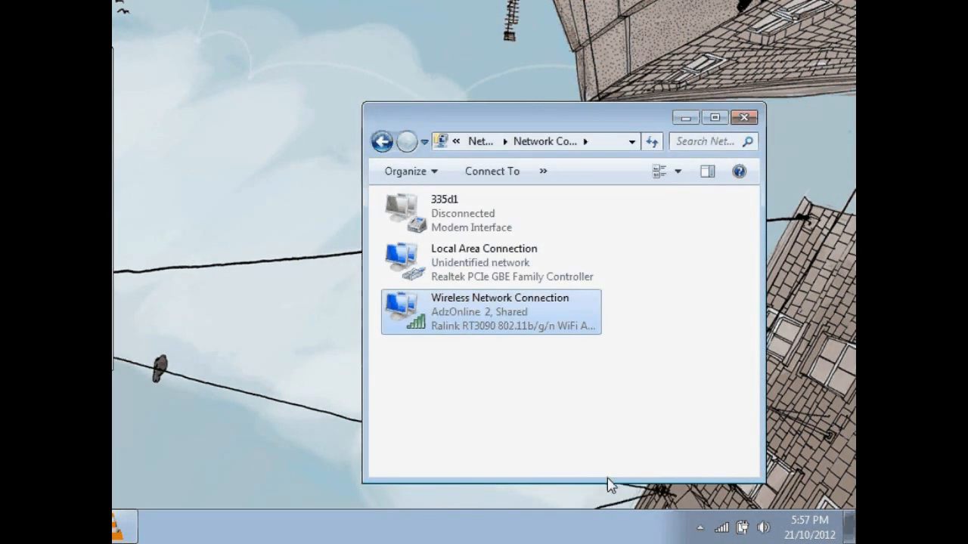